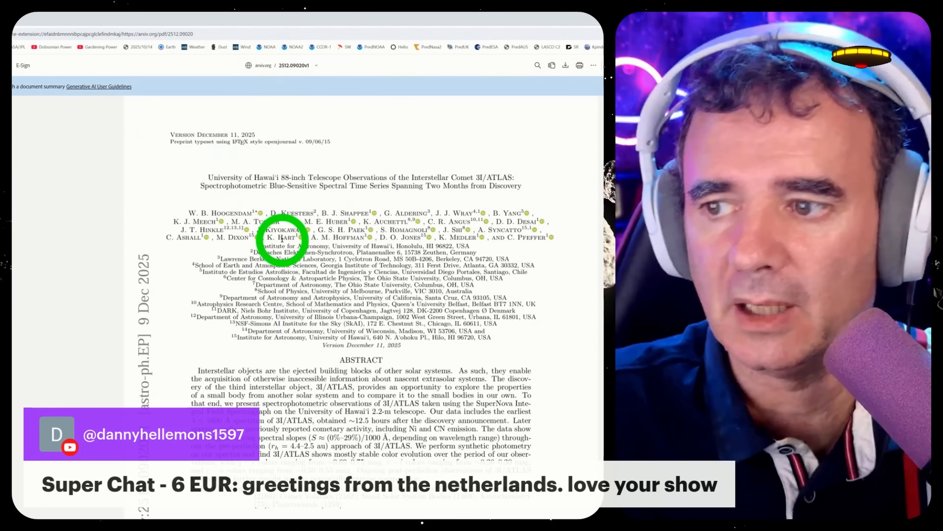
scroll("down", 3)
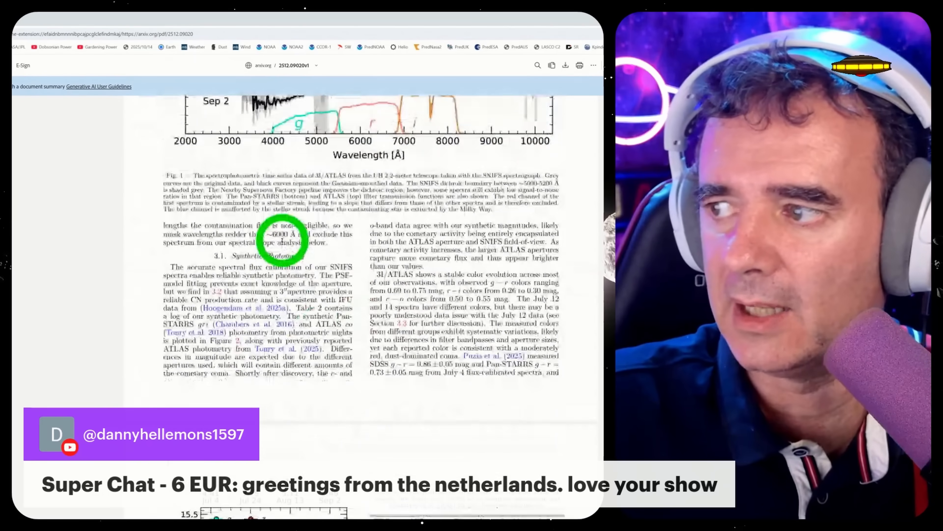
scroll("down", 3)
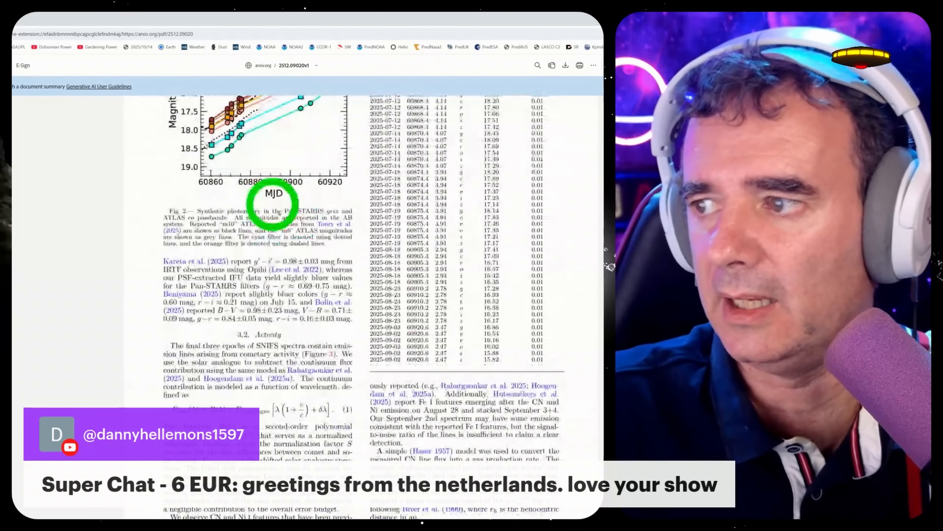
scroll("down", 3)
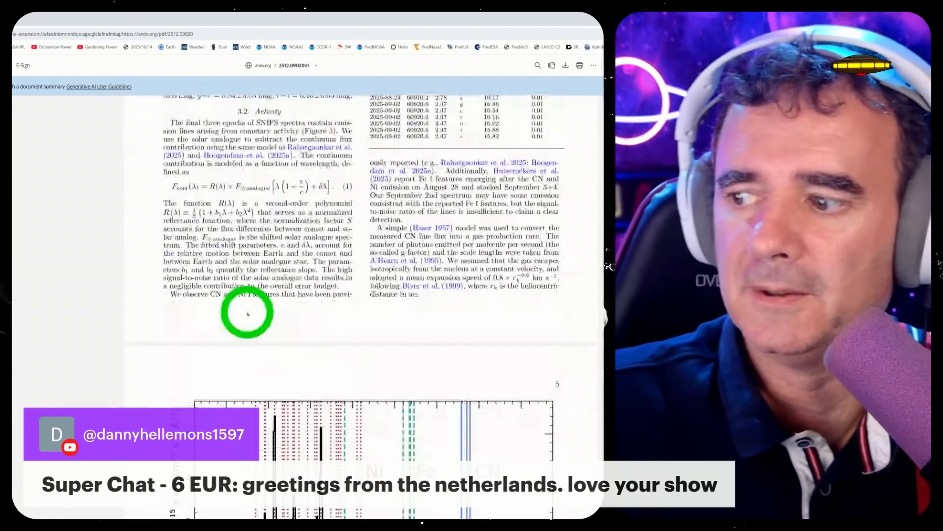
scroll("down", 3)
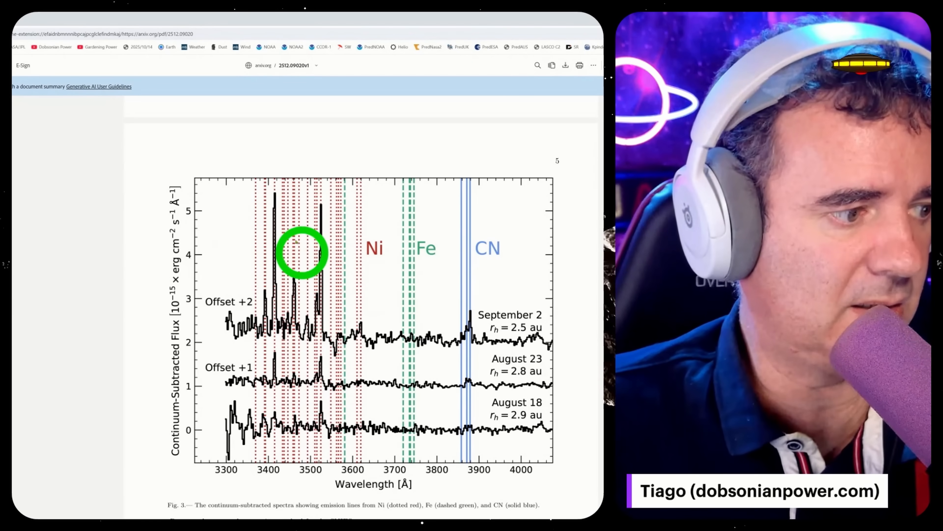
mouse_move(475, 328)
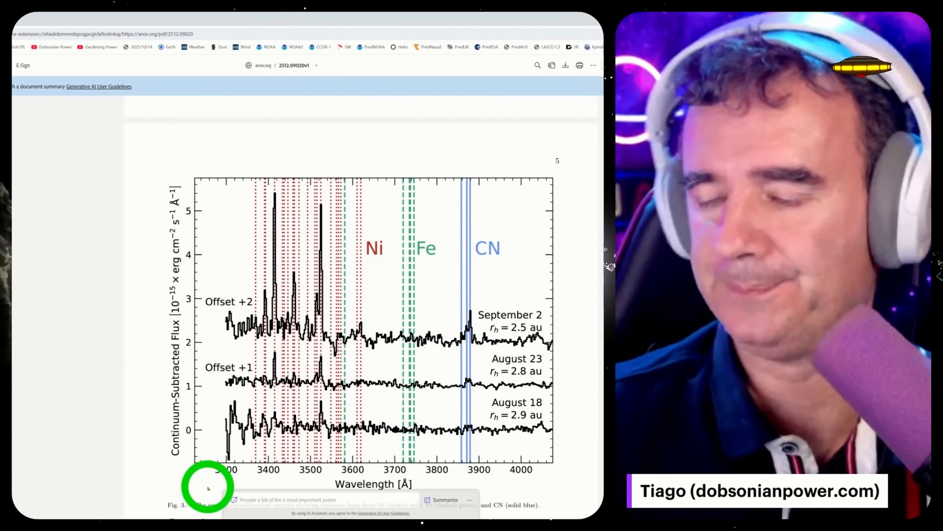
scroll("down", 3)
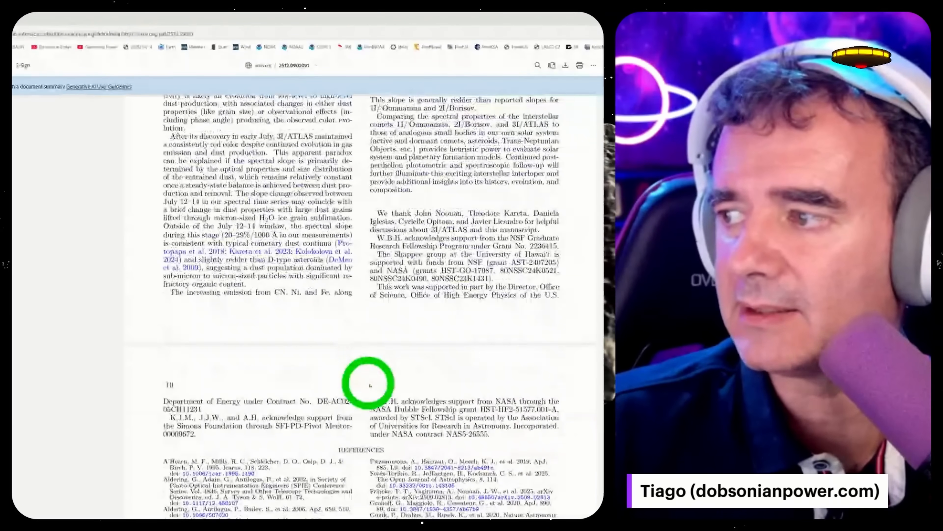
scroll("up", 3)
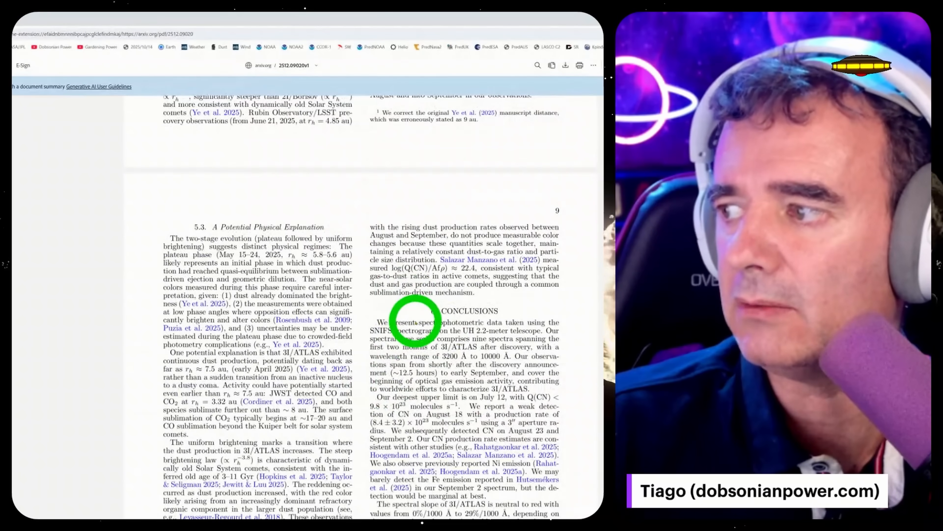
scroll("up", 3)
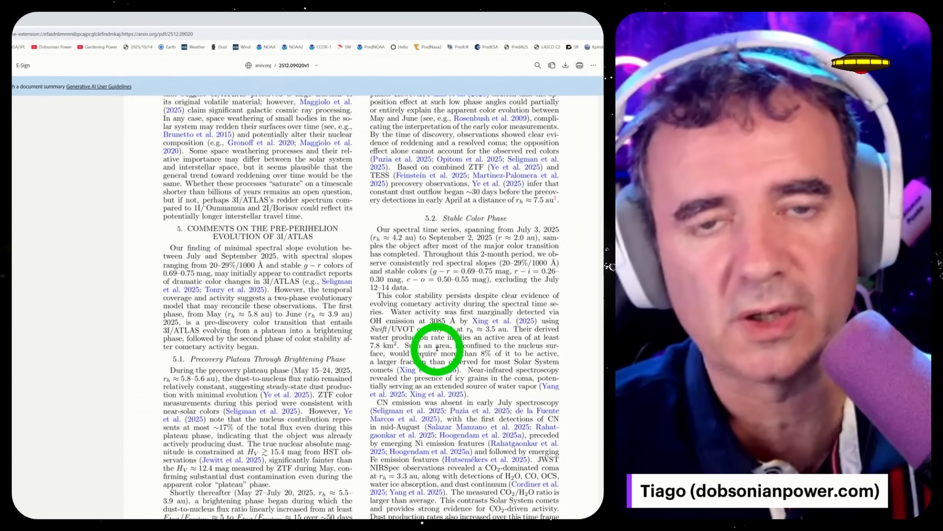
scroll("down", 3)
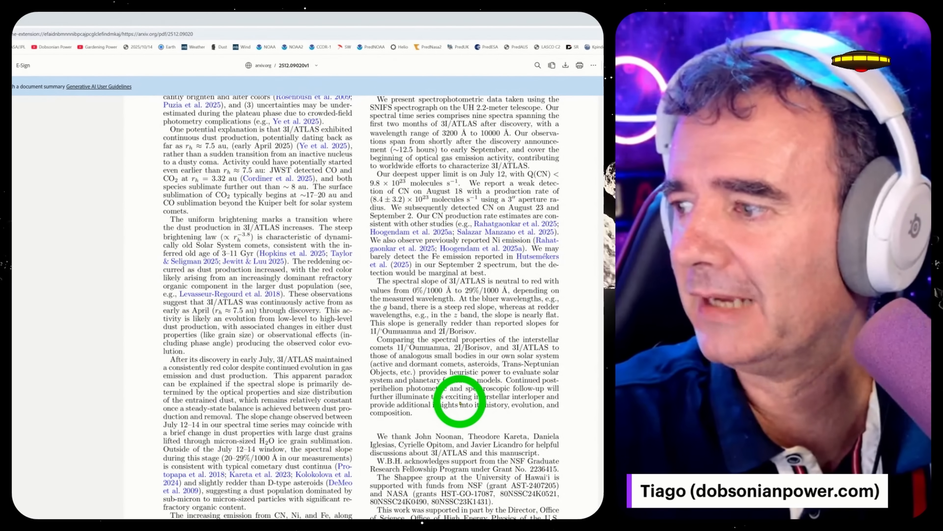
mouse_move(394, 370)
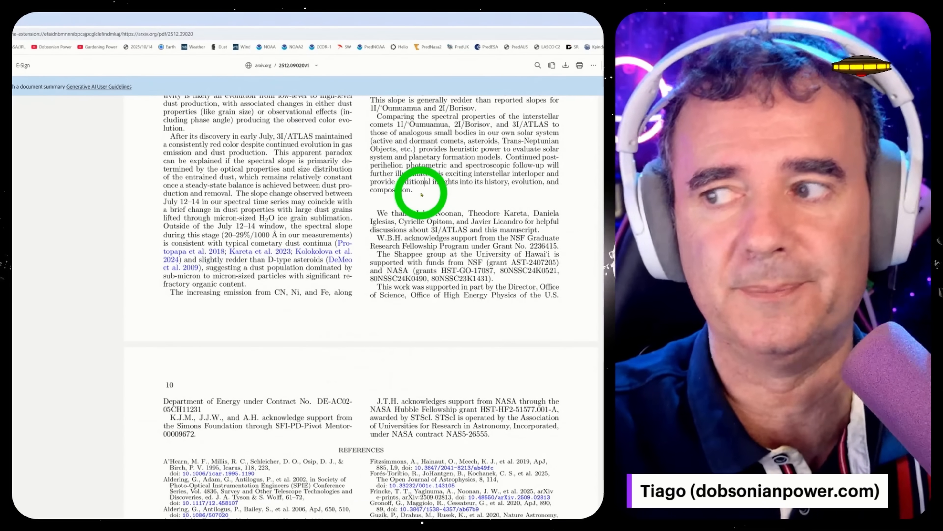
scroll("down", 3)
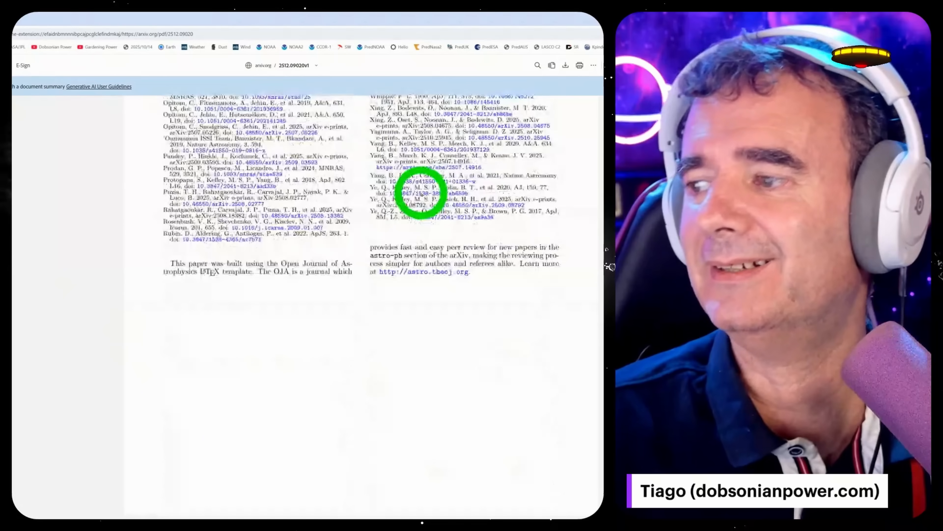
scroll("up", 3)
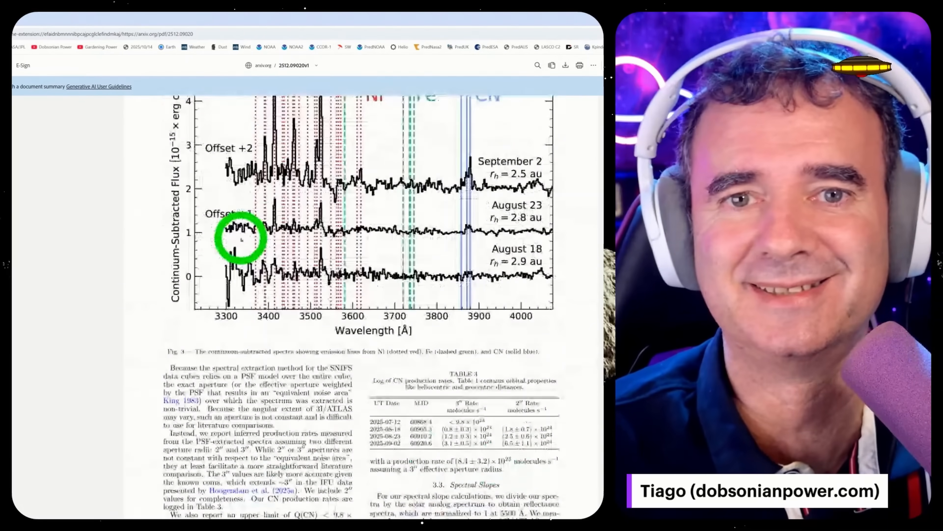
scroll("down", 3)
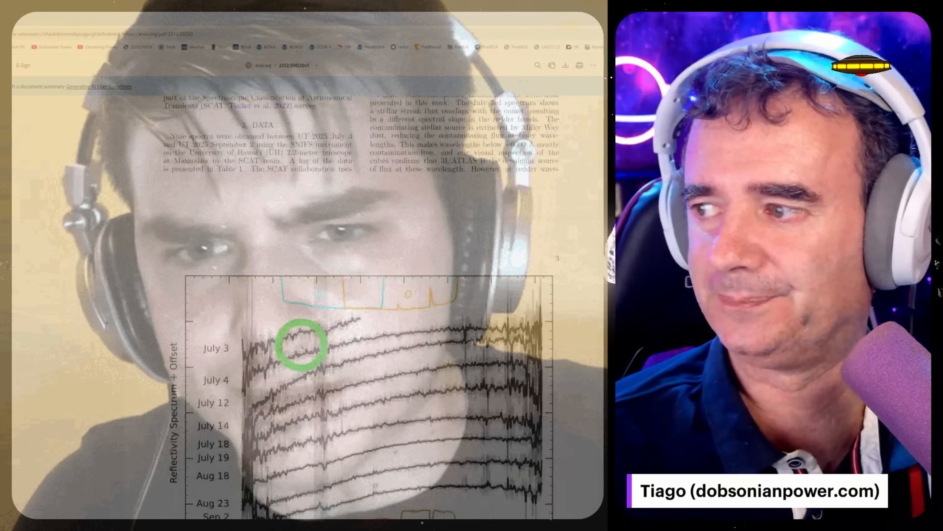
scroll("down", 3)
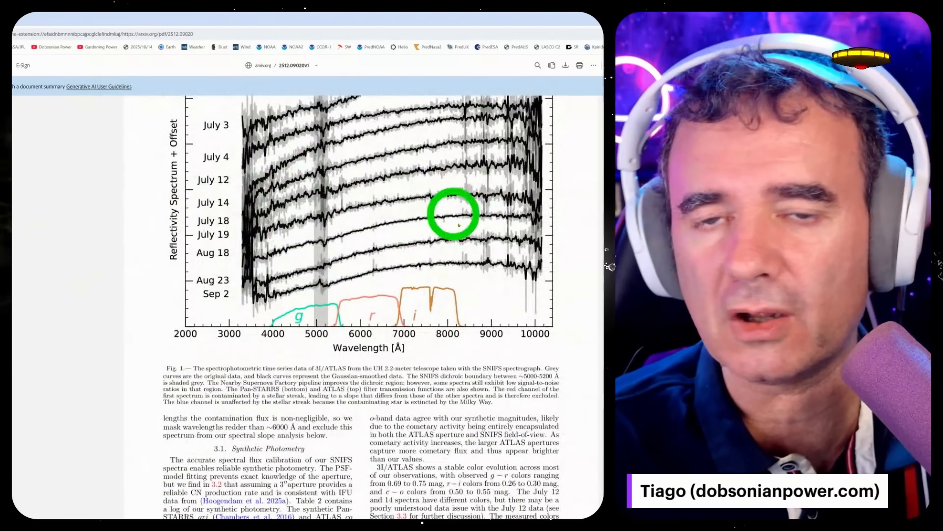
mouse_move(299, 399)
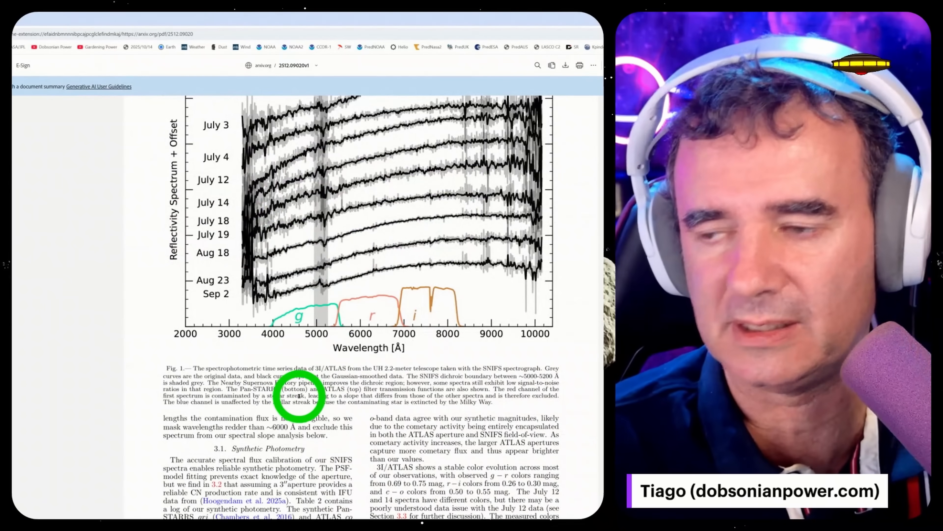
scroll("down", 3)
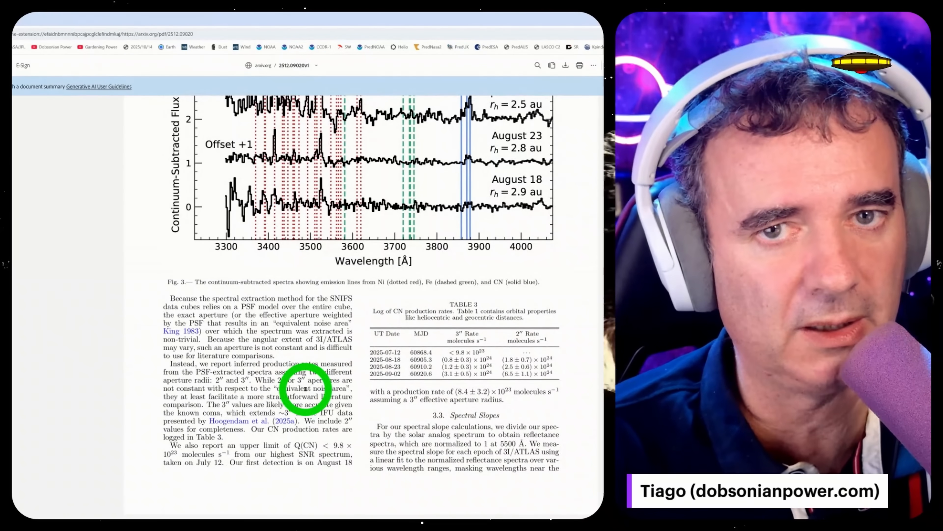
scroll("up", 3)
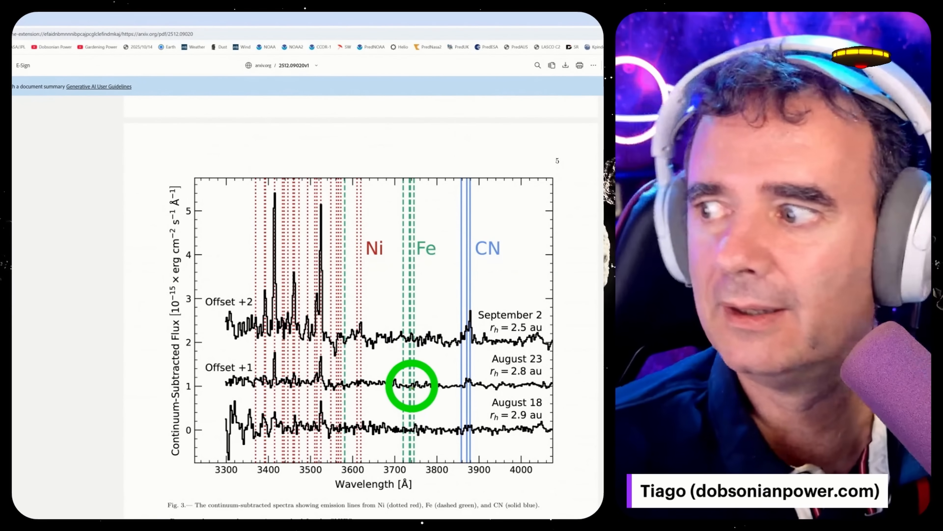
scroll("down", 3)
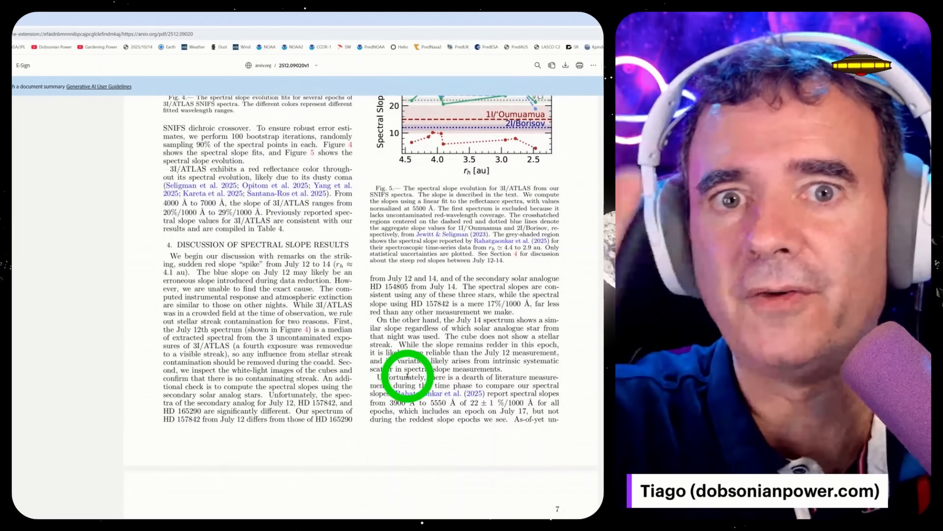